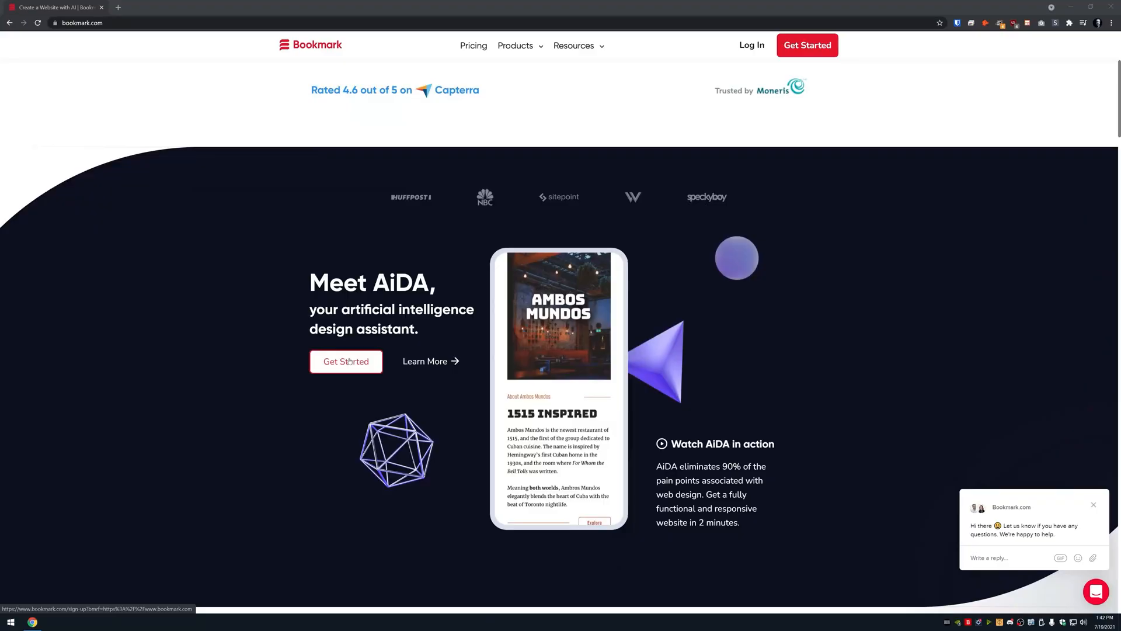
Build the DB Tech site with AiDA, skipping goal and theme and confirming single-page structure
left_click(345, 361)
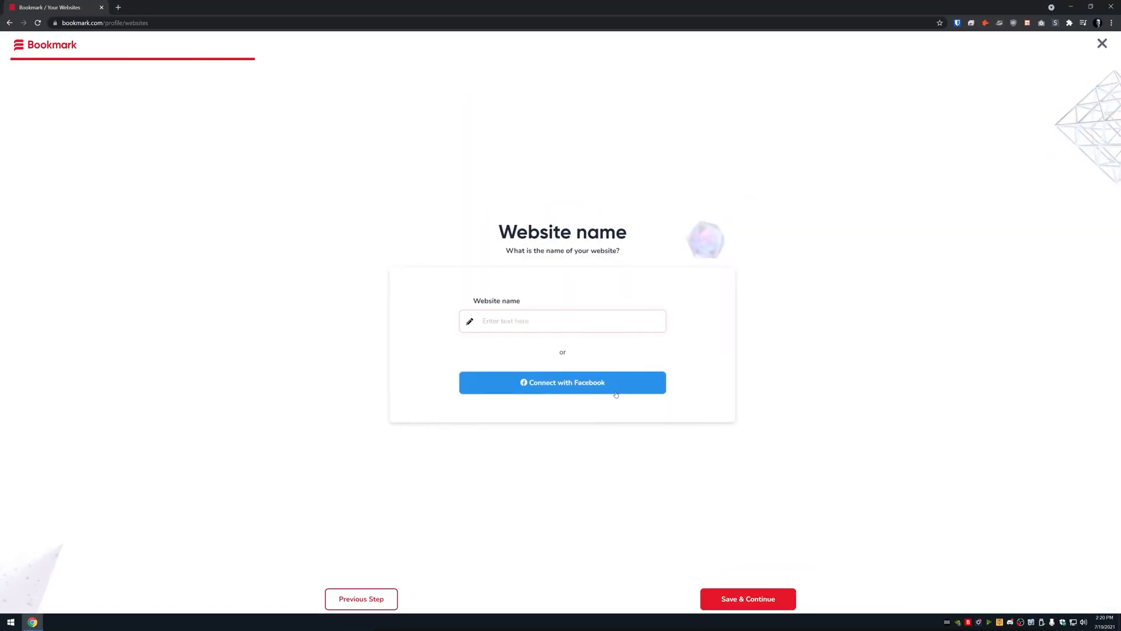
left_click(748, 598)
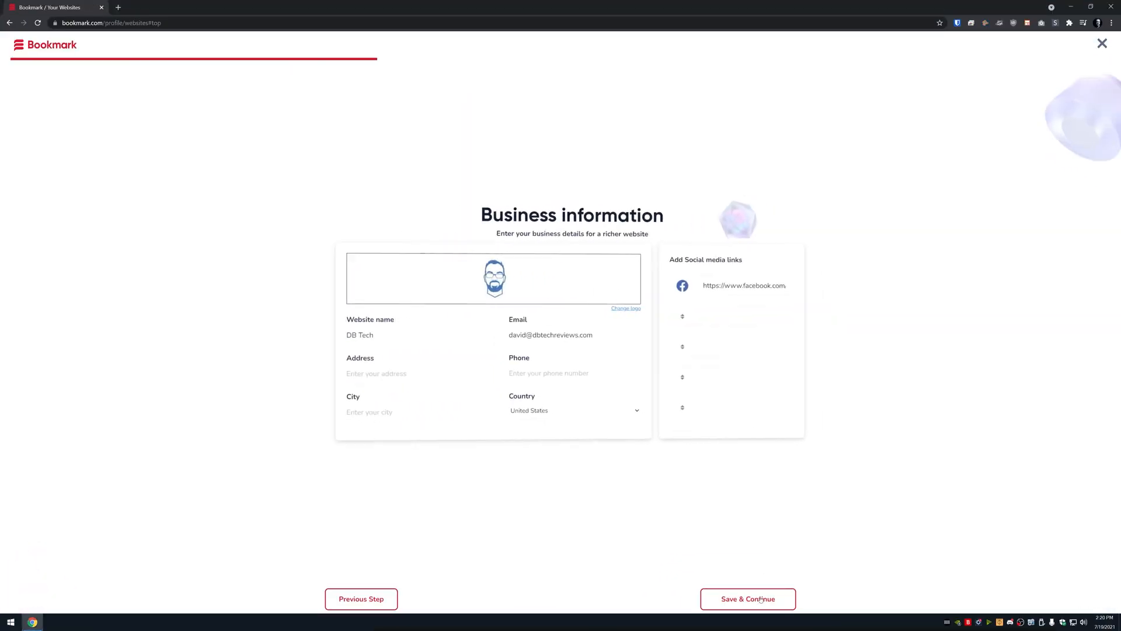
left_click(748, 599)
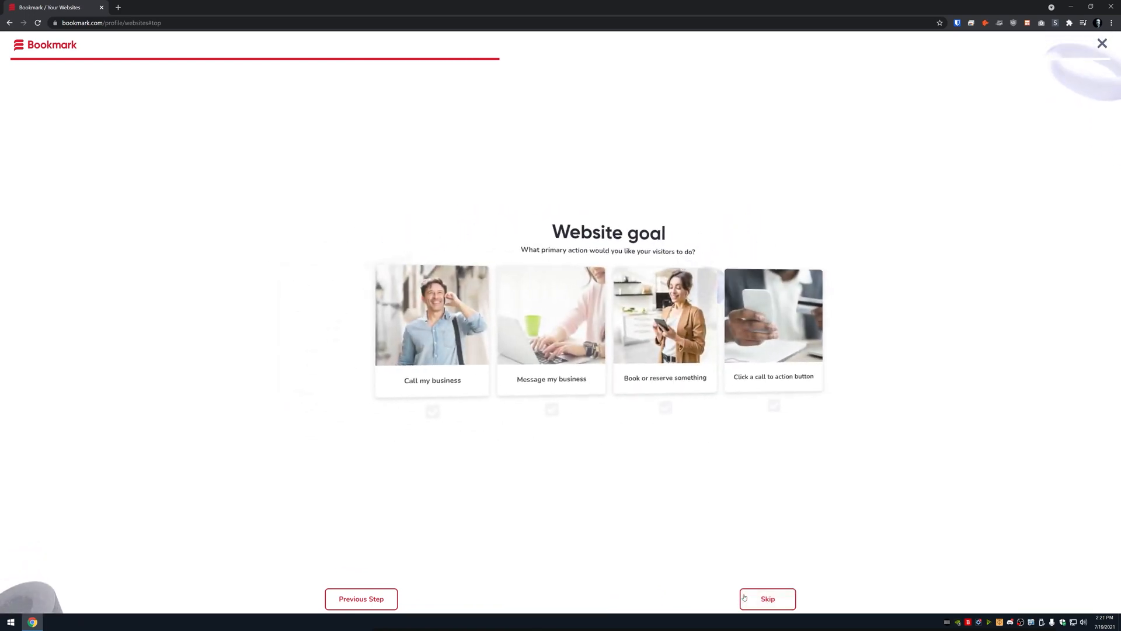
left_click(767, 598)
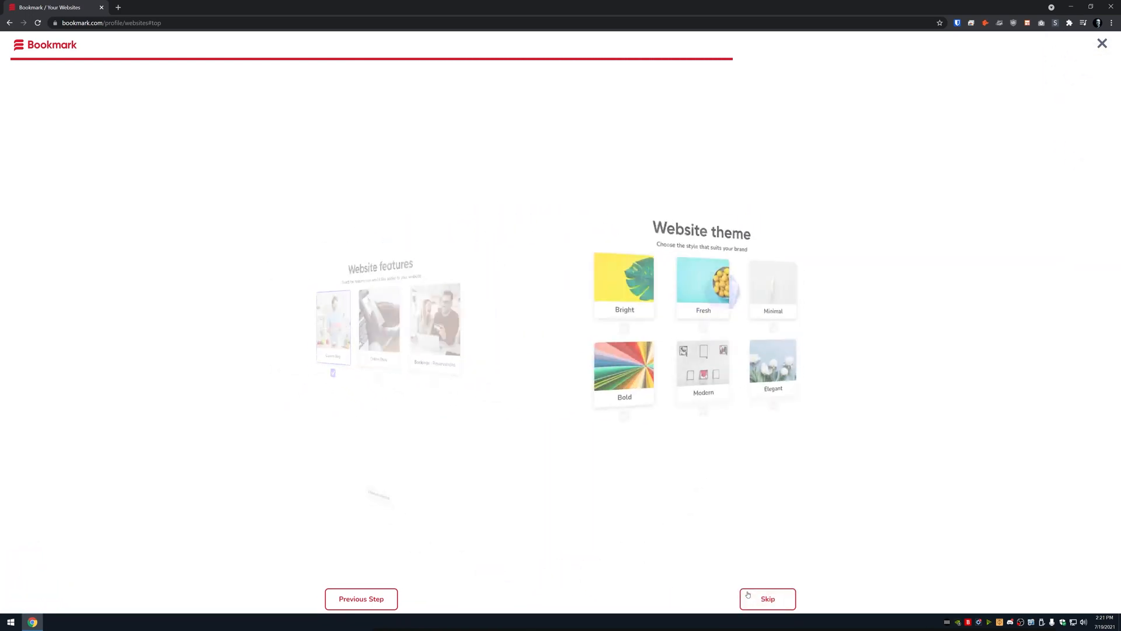
left_click(767, 599)
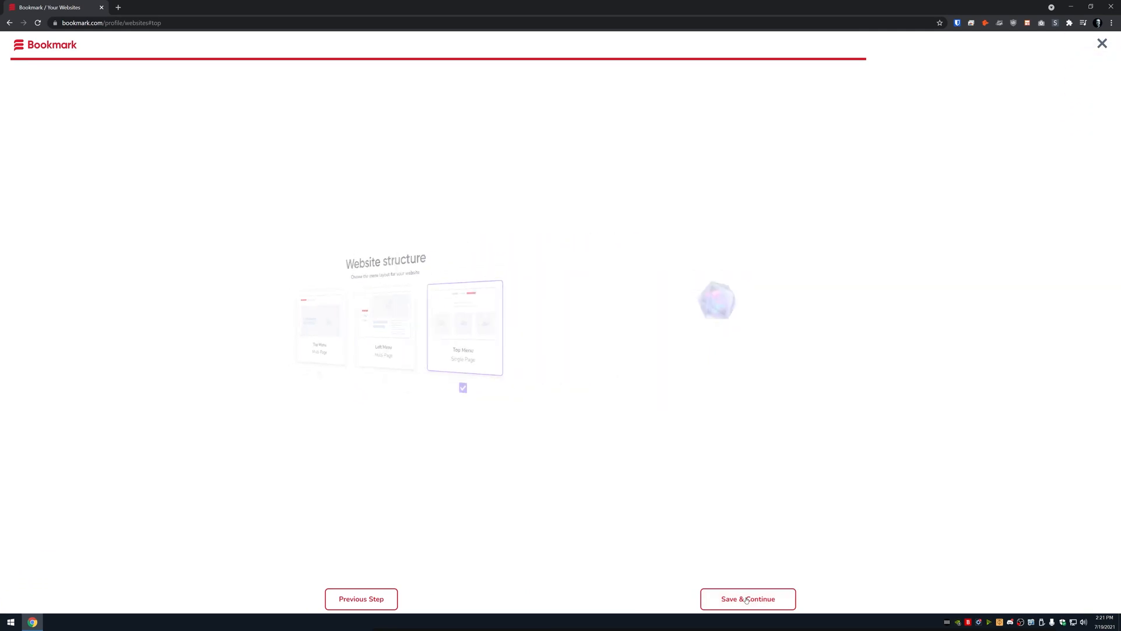
left_click(747, 599)
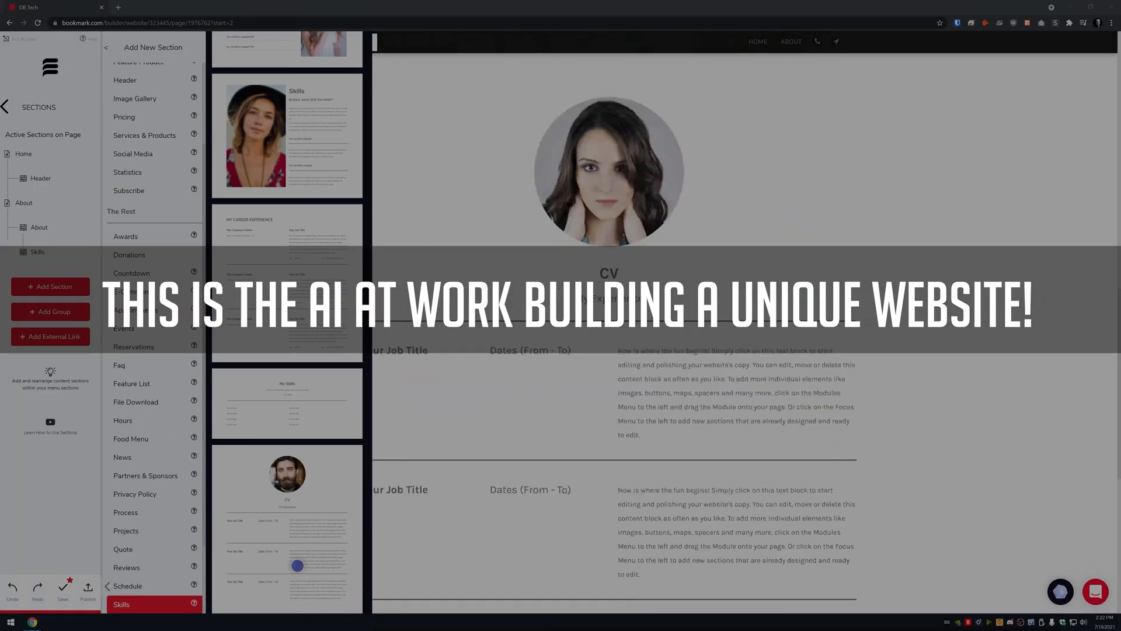
left_click(6, 108)
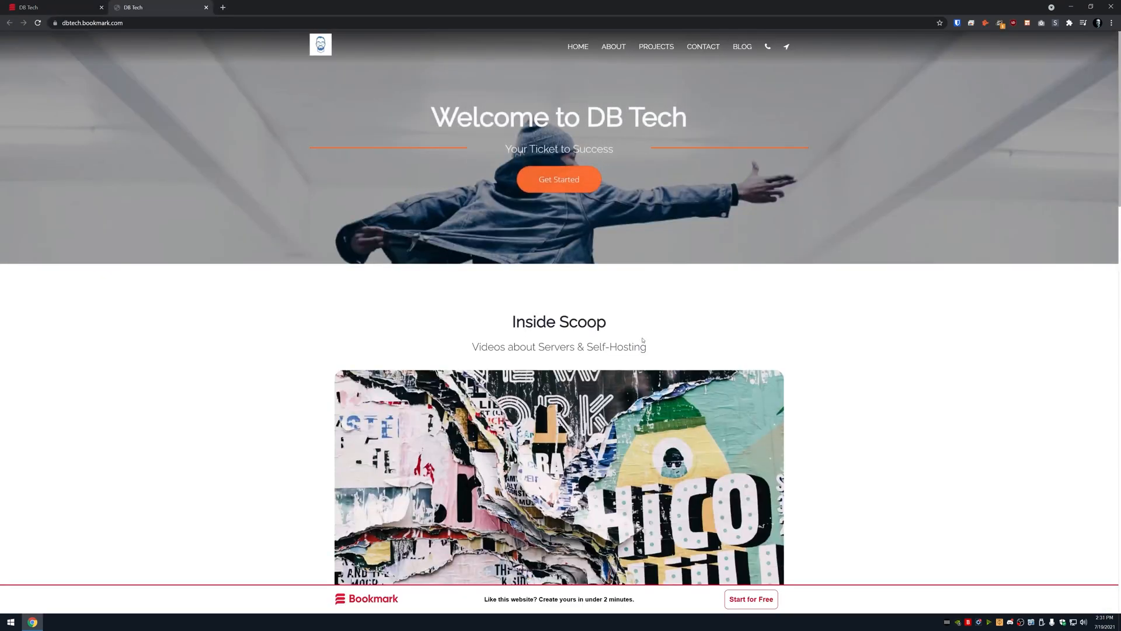
Scroll down the dbtech.bookmark.com home page to view the Inside Scoop section
scroll("down", 3)
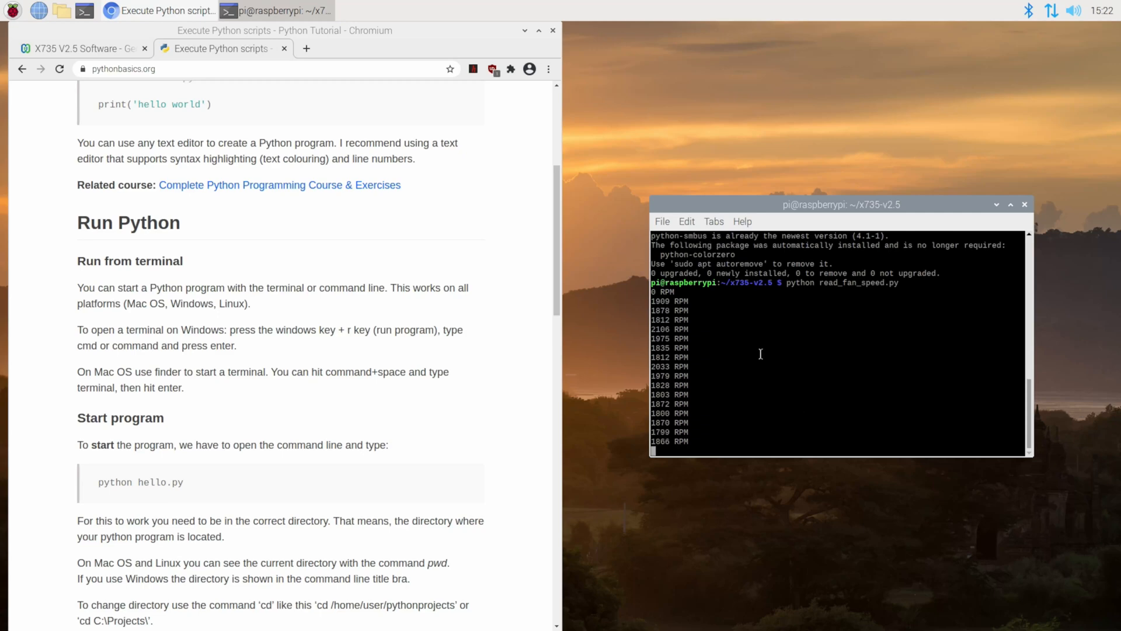
Let the fan-speed readings keep printing, then return to the X735 V2.5 Software wiki tab
scroll("up", 3)
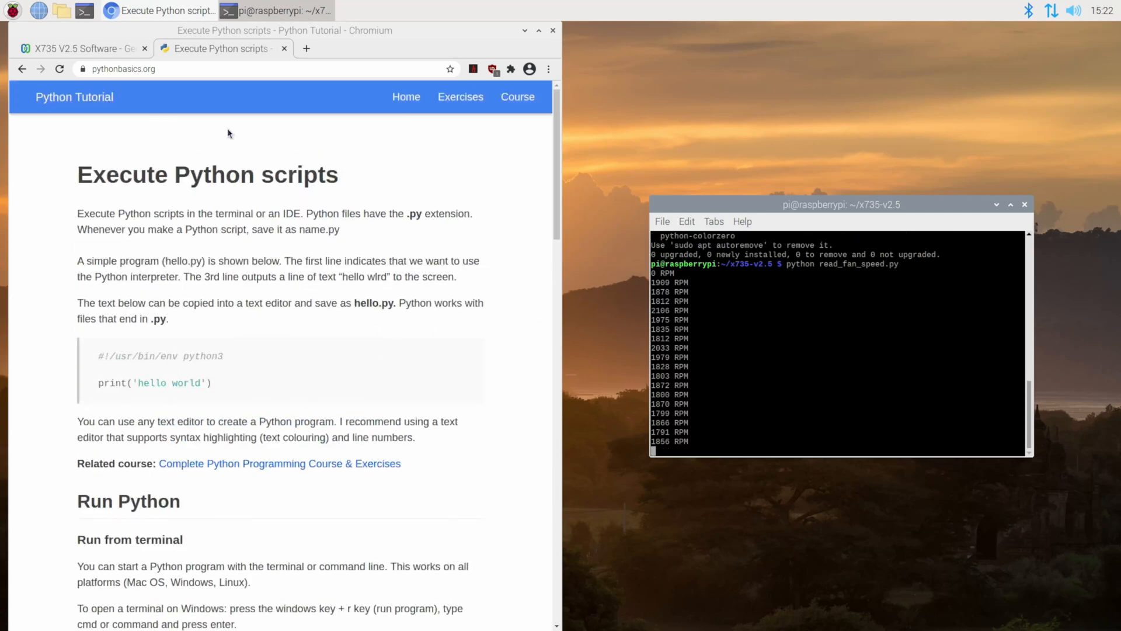
left_click(79, 48)
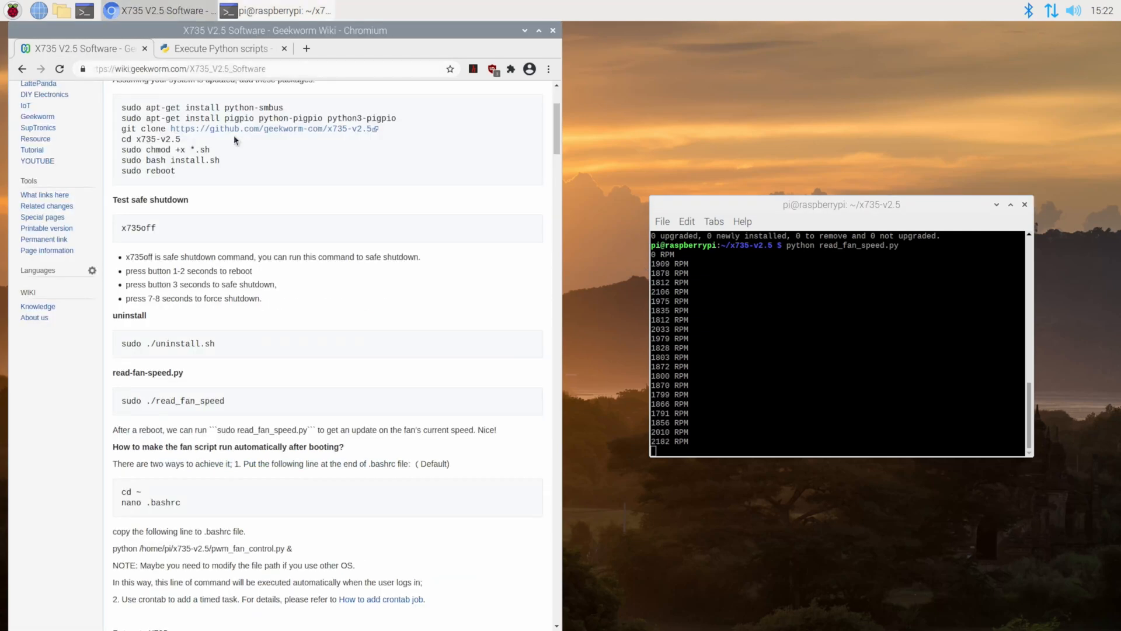
mouse_move(296, 170)
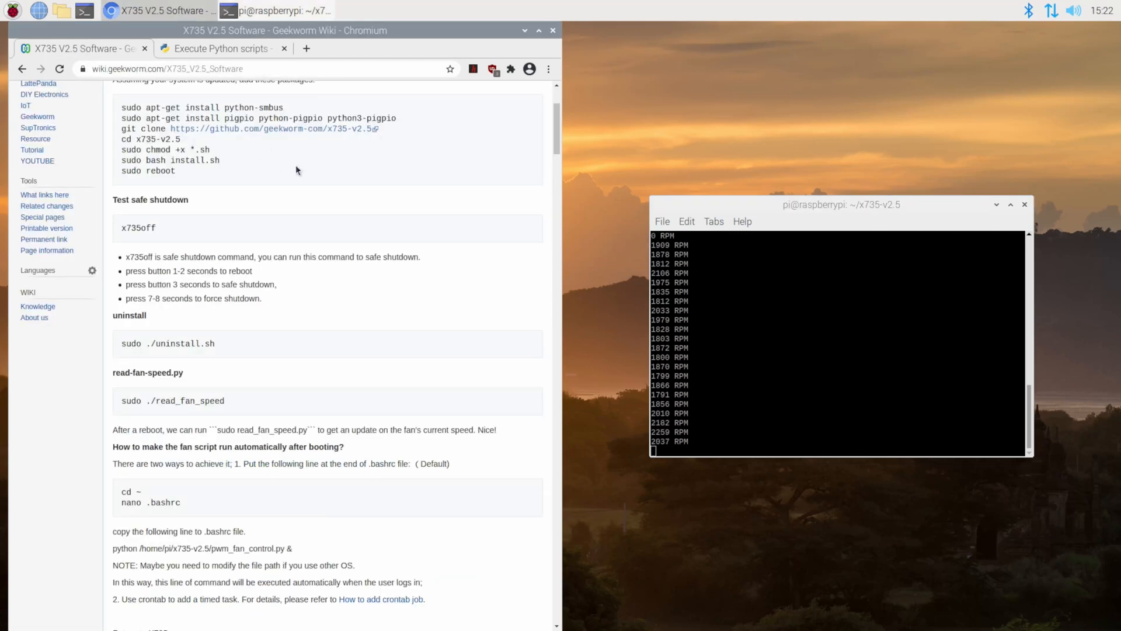
mouse_move(357, 388)
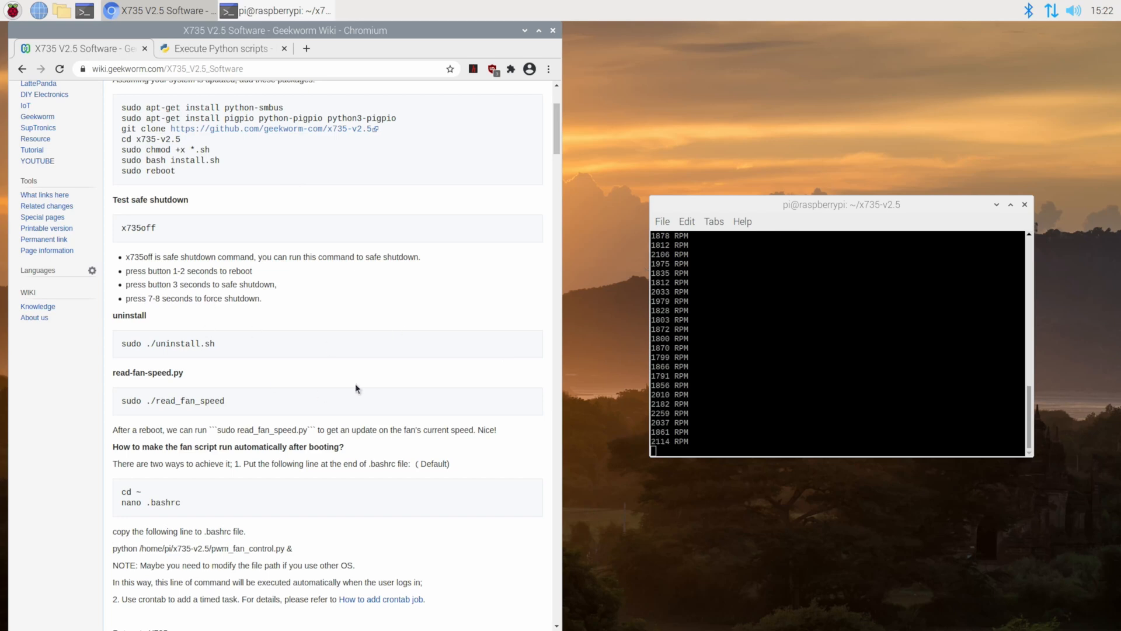